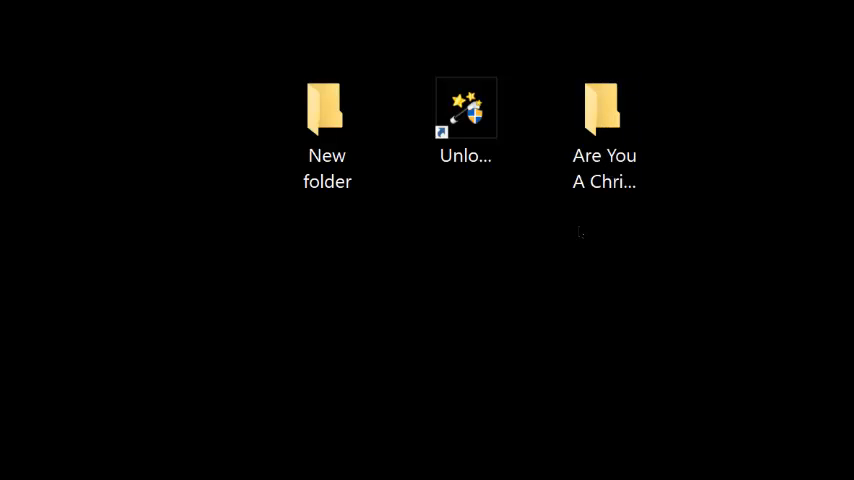
# Drag the Are You A Christian folder away to try removing it
pyautogui.click(604, 108)
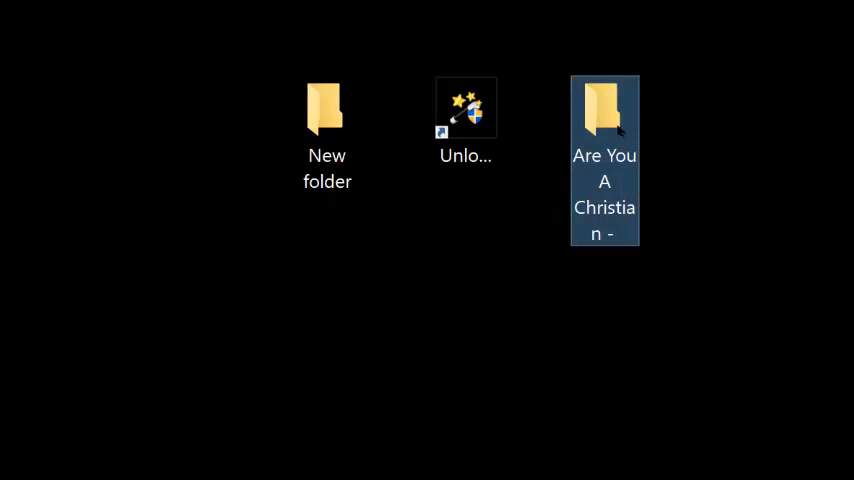
pyautogui.moveTo(604, 110); pyautogui.dragTo(327, 110)
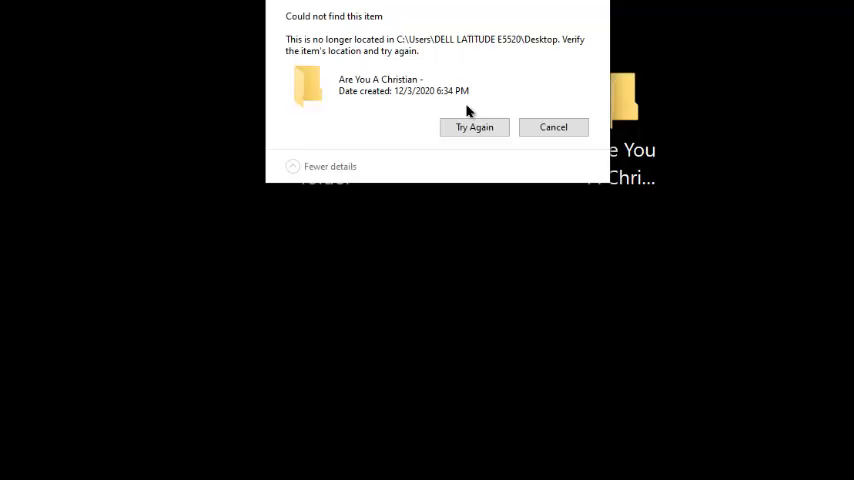
# Retry the missing-folder operation, then dismiss the identical-name rename errors
pyautogui.click(553, 127)
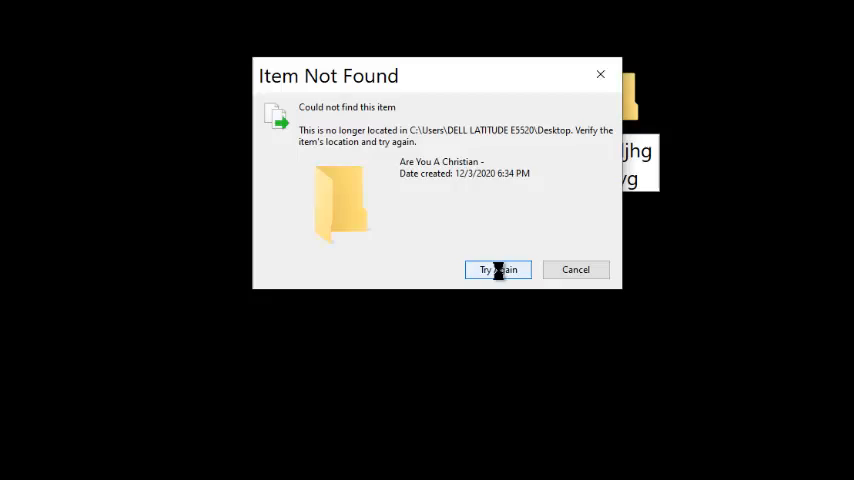
pyautogui.click(498, 269)
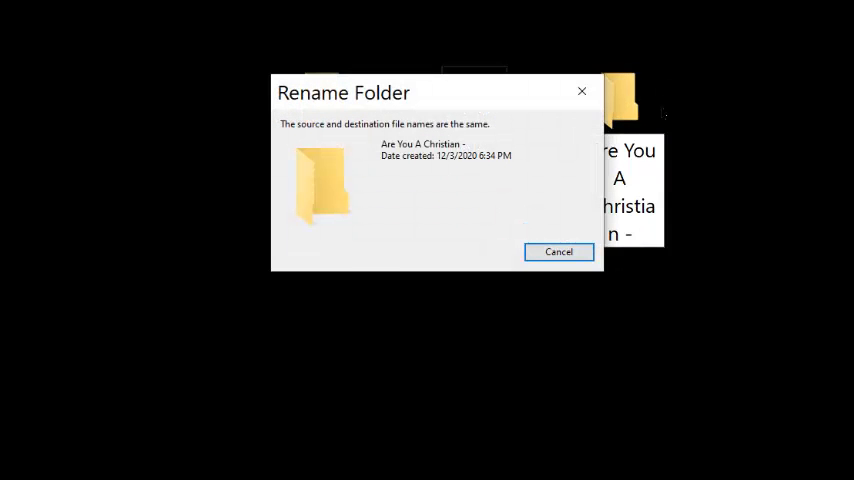
pyautogui.click(558, 251)
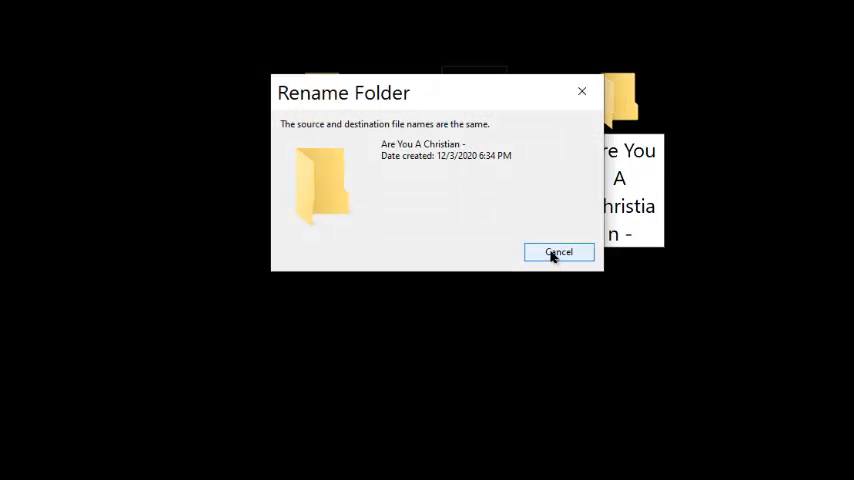
pyautogui.click(558, 251)
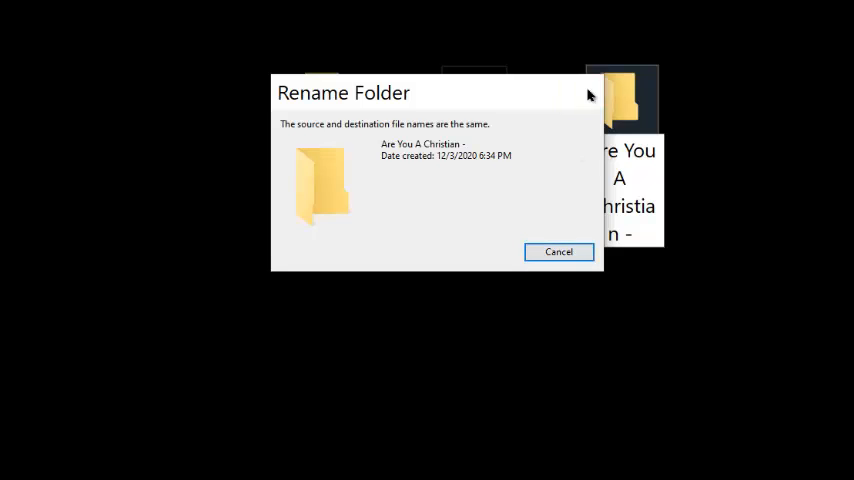
pyautogui.click(558, 251)
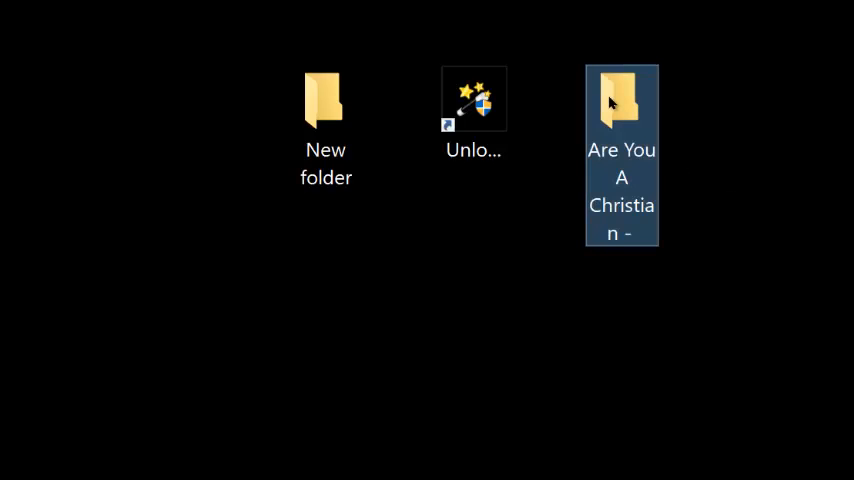
# Retry the error on Are You A Christian, then delete New folder from its context menu
pyautogui.rightClick(621, 100)
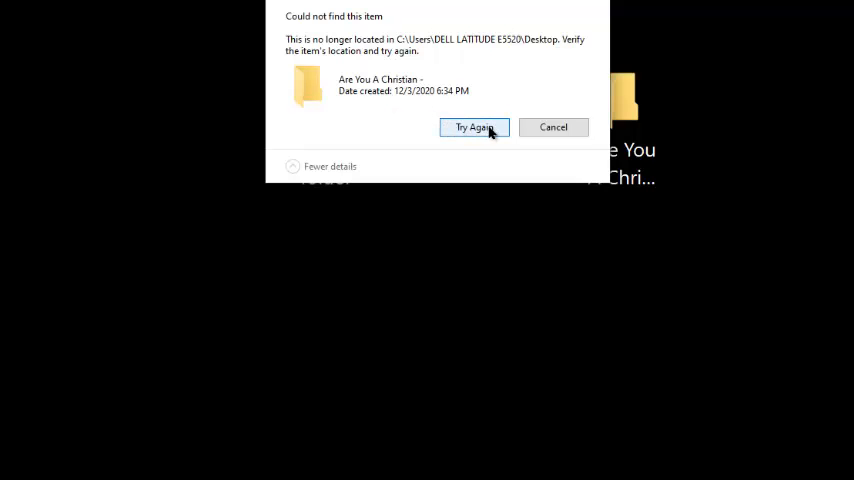
pyautogui.click(553, 127)
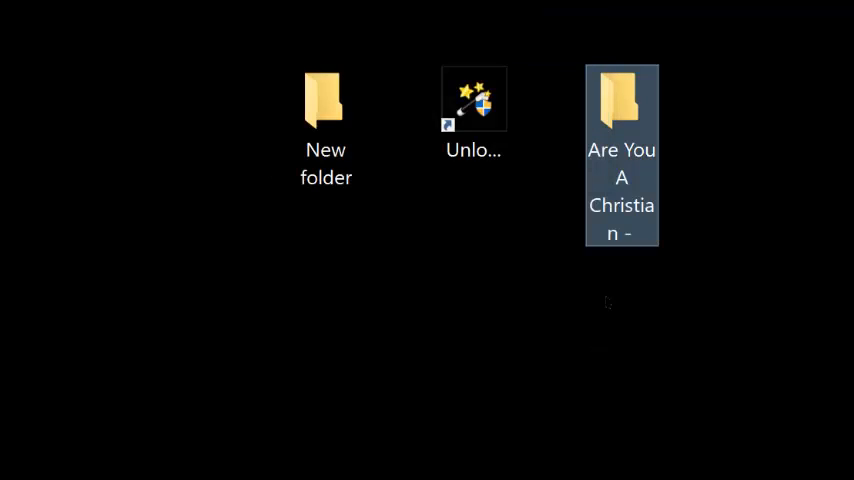
pyautogui.moveTo(527, 208)
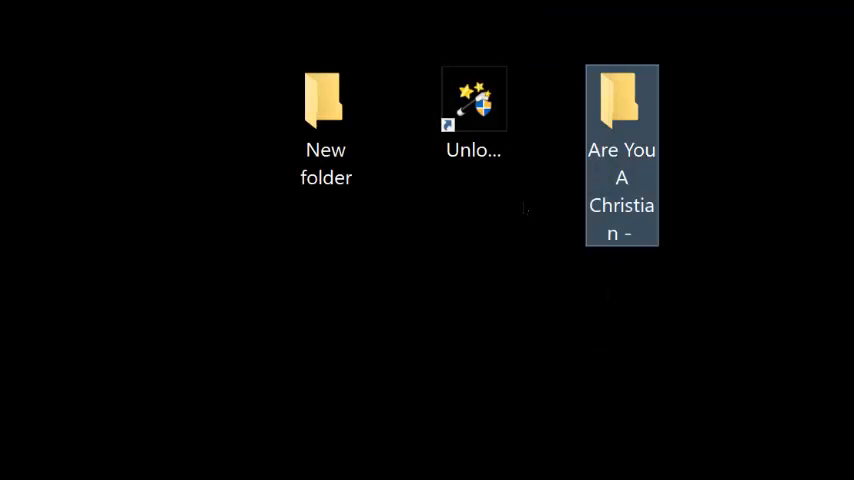
pyautogui.rightClick(325, 100)
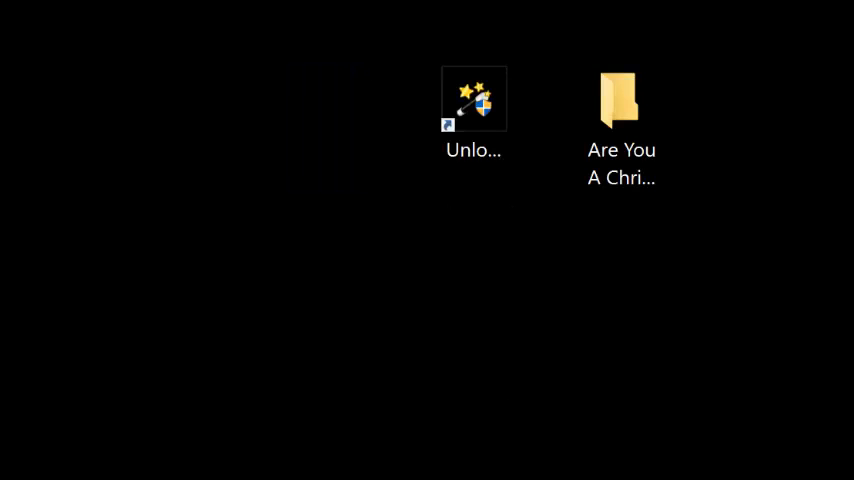
pyautogui.rightClick(501, 272)
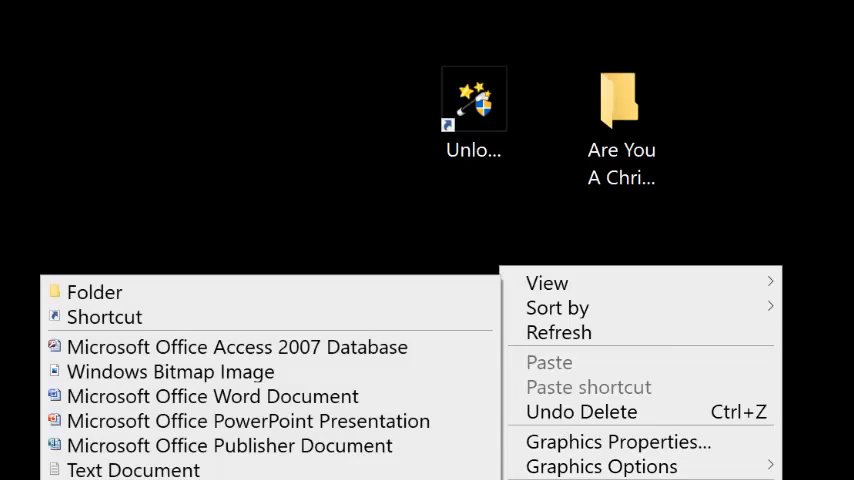
pyautogui.click(94, 292)
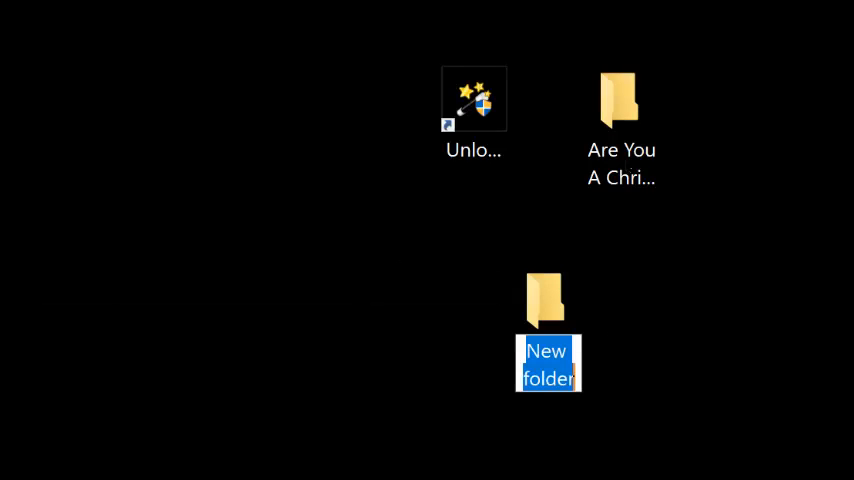
pyautogui.moveTo(621, 98); pyautogui.dragTo(548, 300)
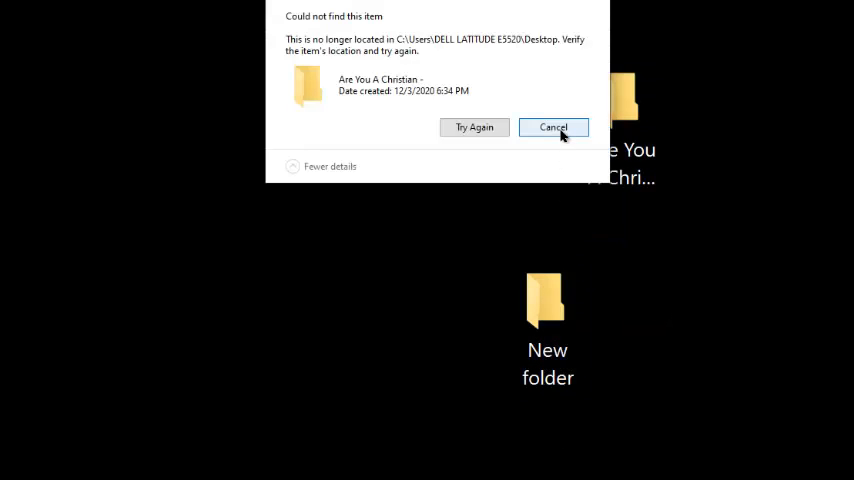
pyautogui.click(553, 127)
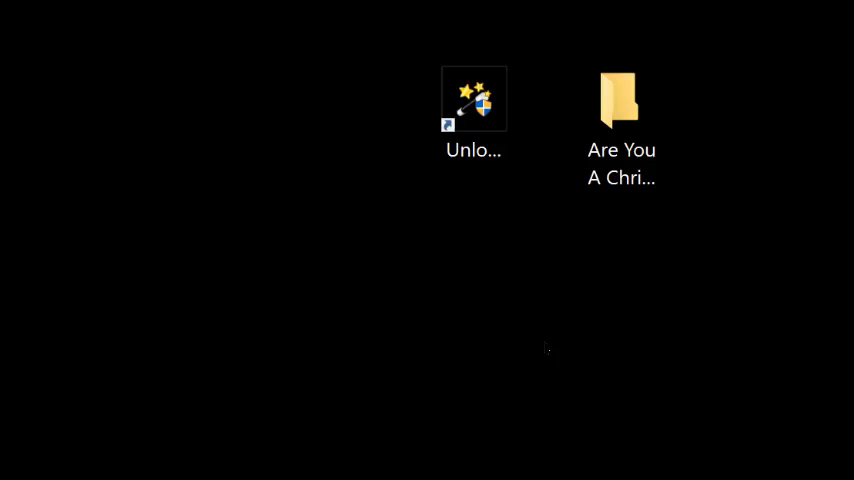
pyautogui.moveTo(545, 290)
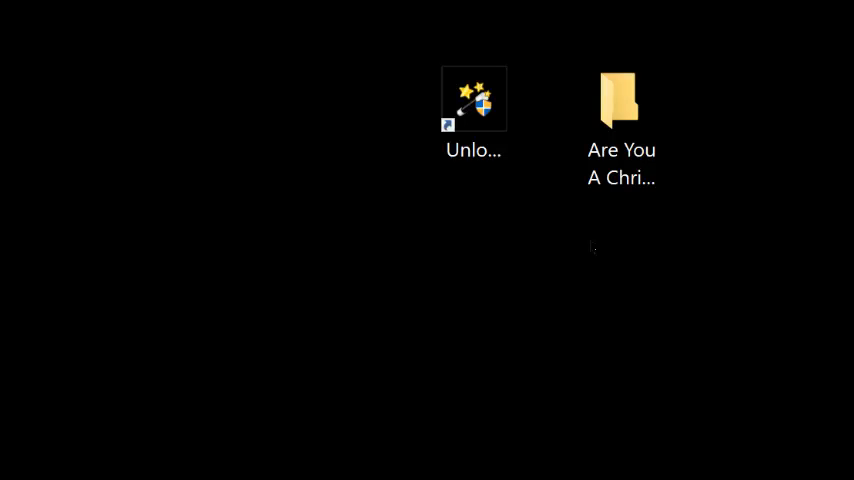
pyautogui.moveTo(474, 110)
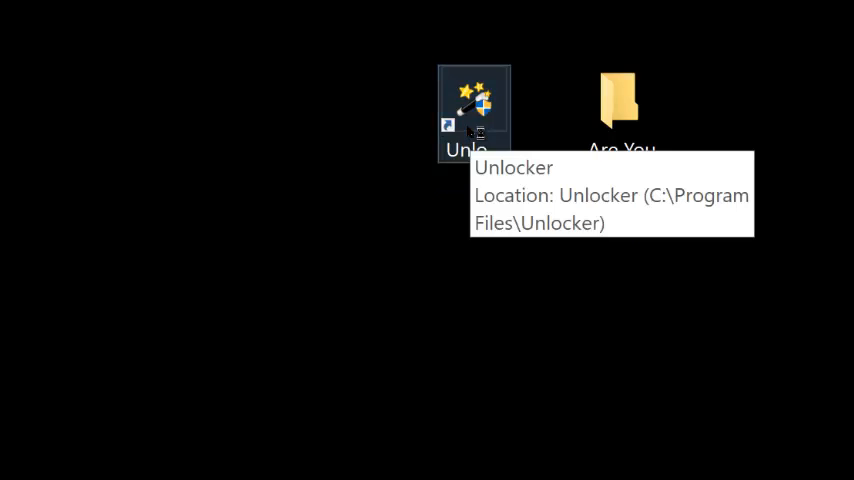
# Launch Unlocker as administrator and browse the Desktop for the Are You A Christian folder
pyautogui.doubleClick(474, 110)
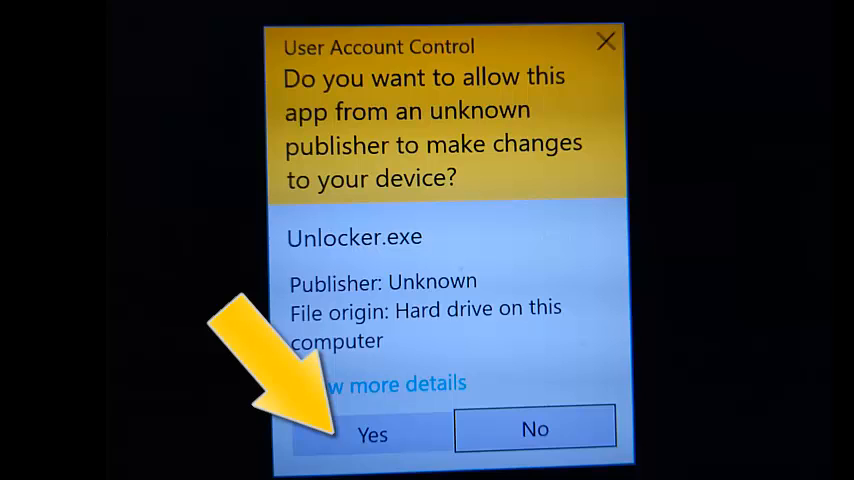
pyautogui.click(372, 432)
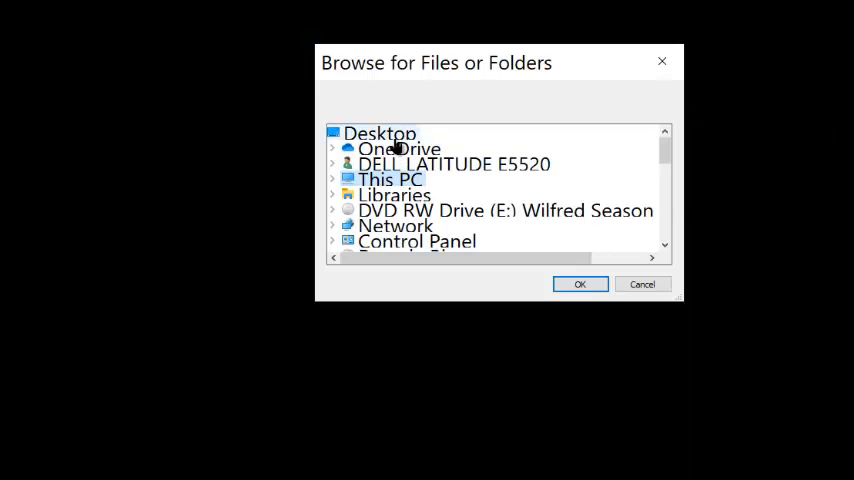
pyautogui.click(380, 132)
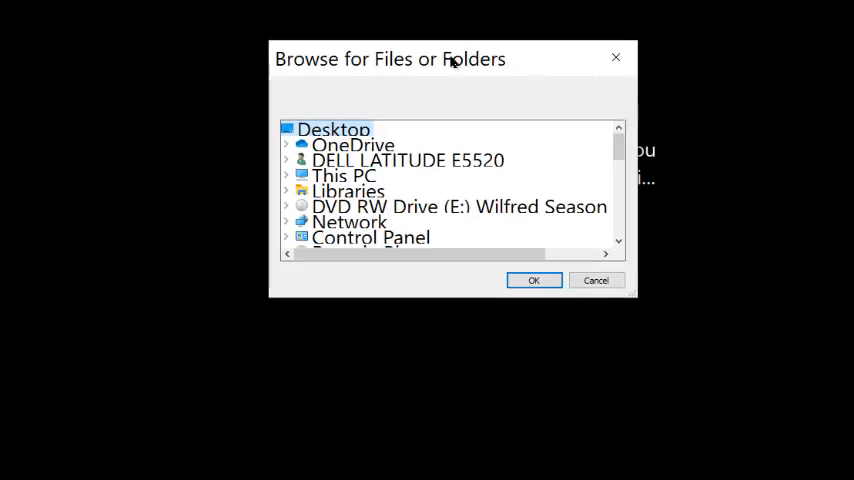
pyautogui.moveTo(450, 59); pyautogui.dragTo(314, 55)
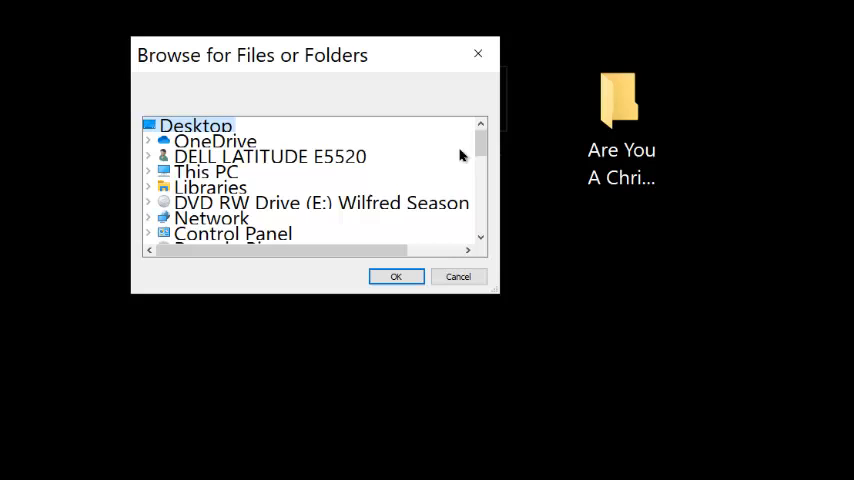
pyautogui.scroll(-3)
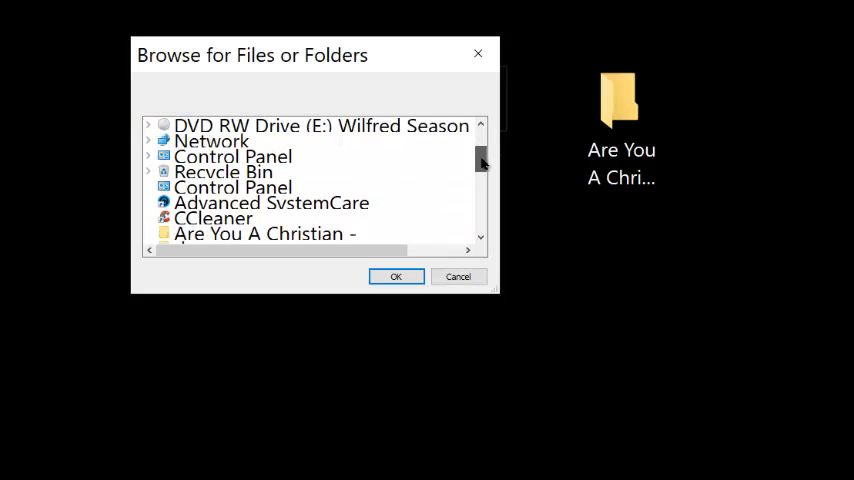
pyautogui.scroll(-3)
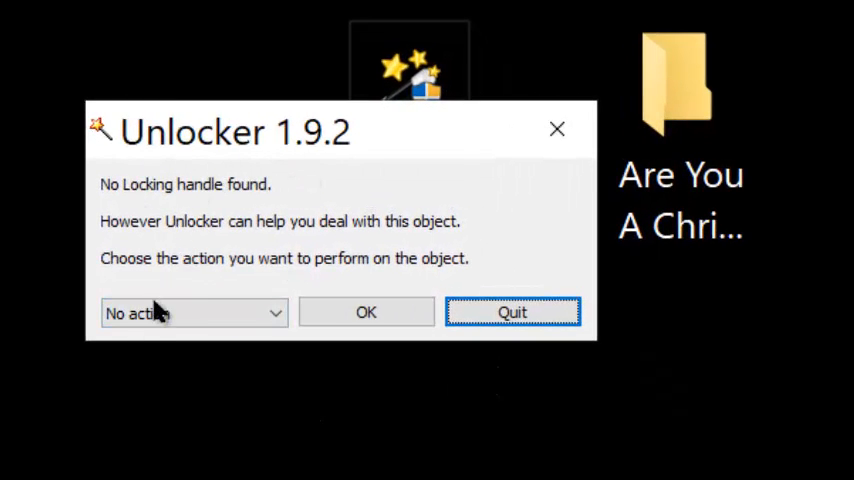
# Choose Delete as the Unlocker action, confirm, and dismiss the Success message
pyautogui.click(193, 312)
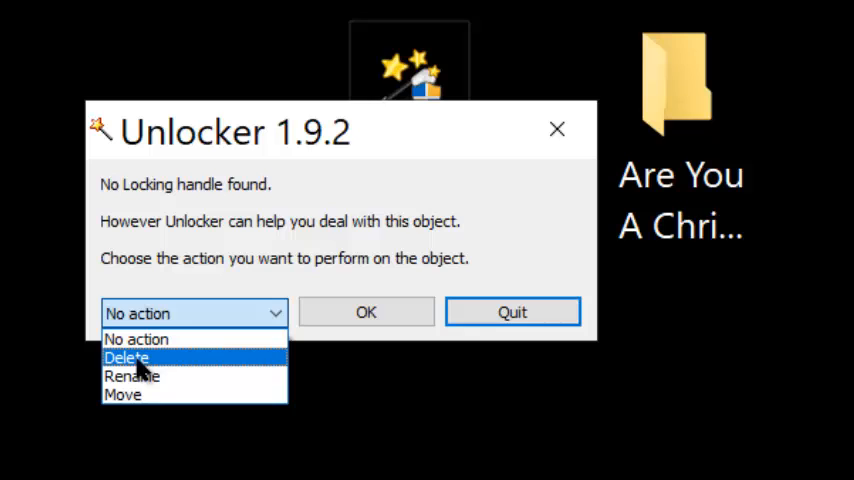
pyautogui.click(126, 358)
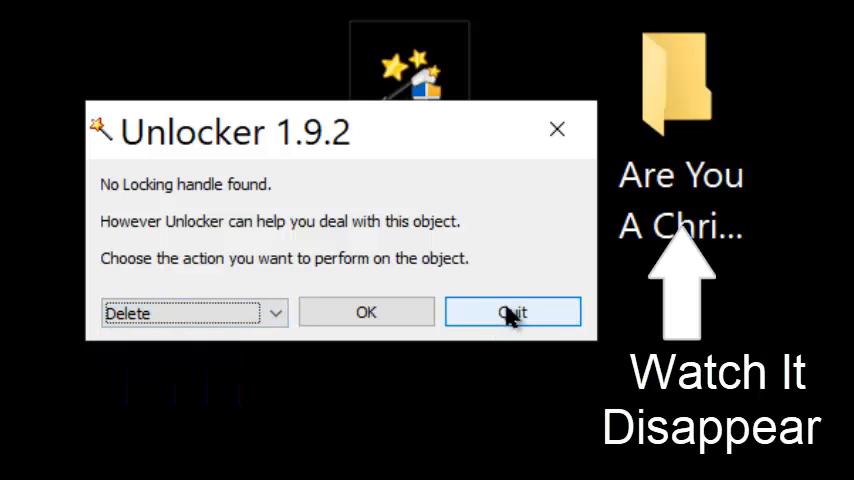
pyautogui.moveTo(366, 312)
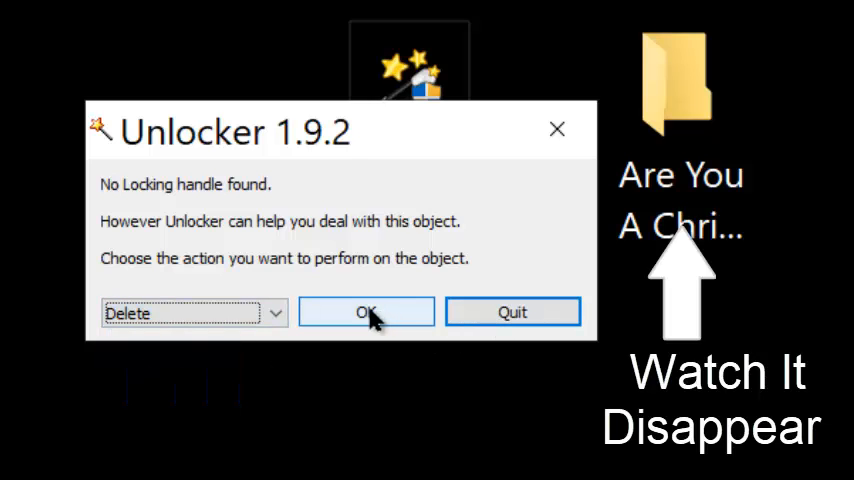
pyautogui.click(366, 312)
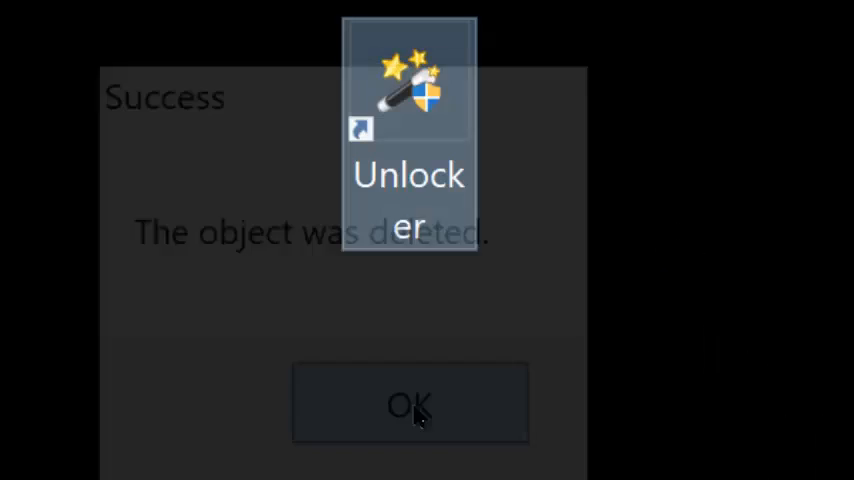
pyautogui.click(410, 404)
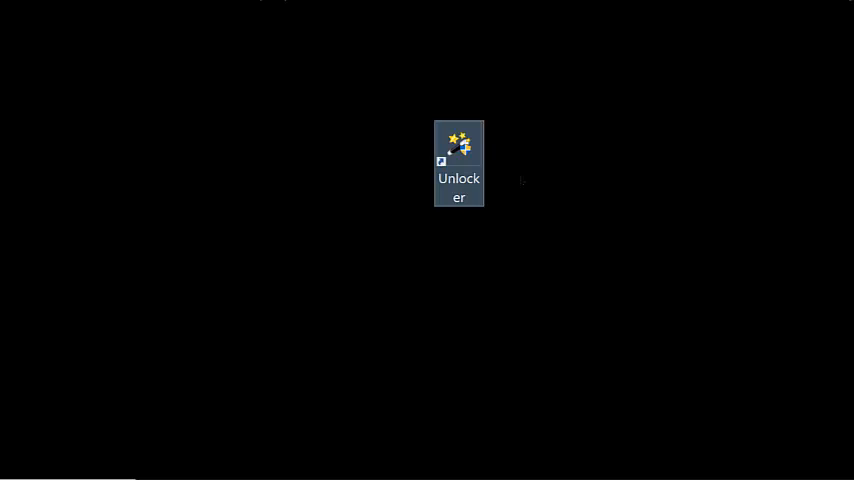
pyautogui.moveTo(521, 188)
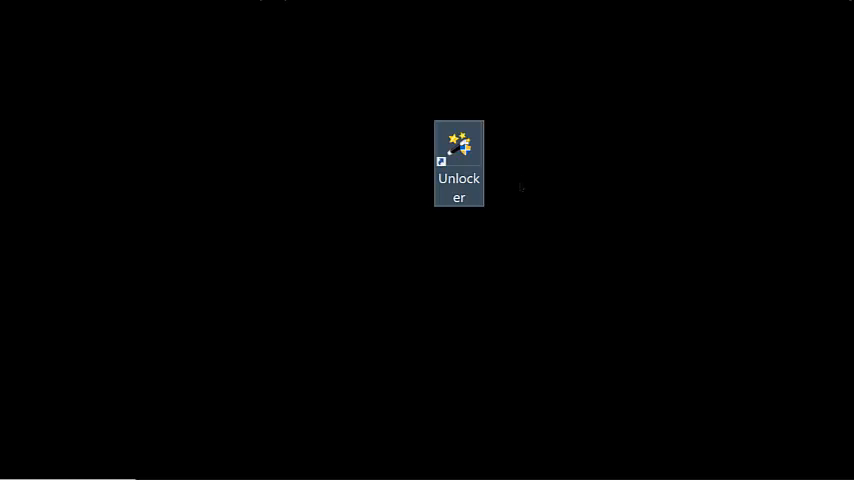